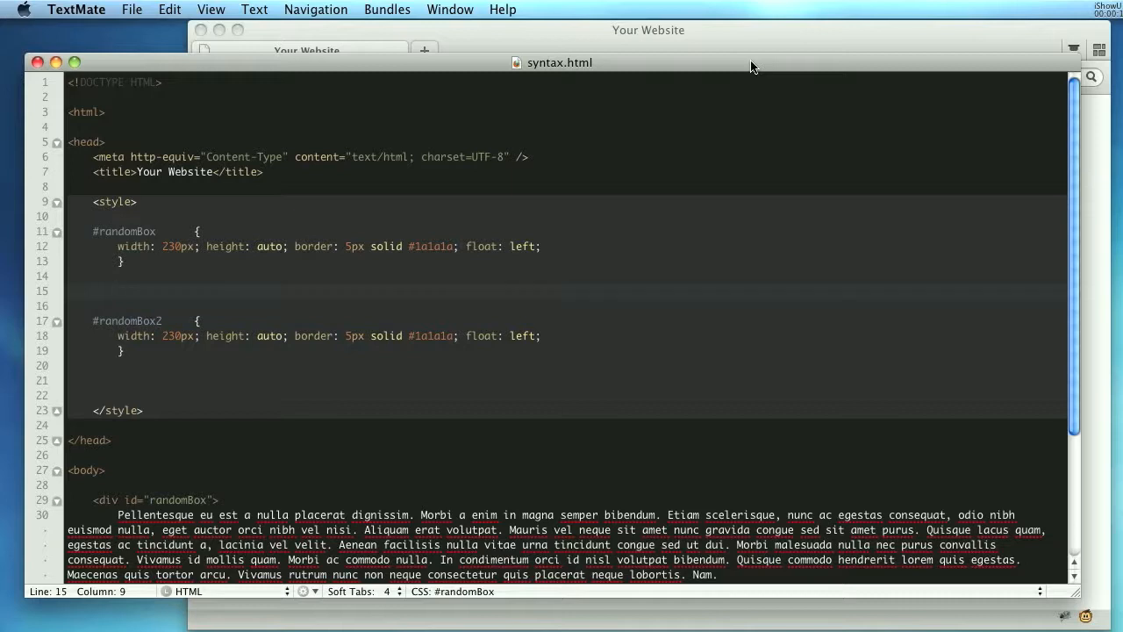
mouse_move(215, 246)
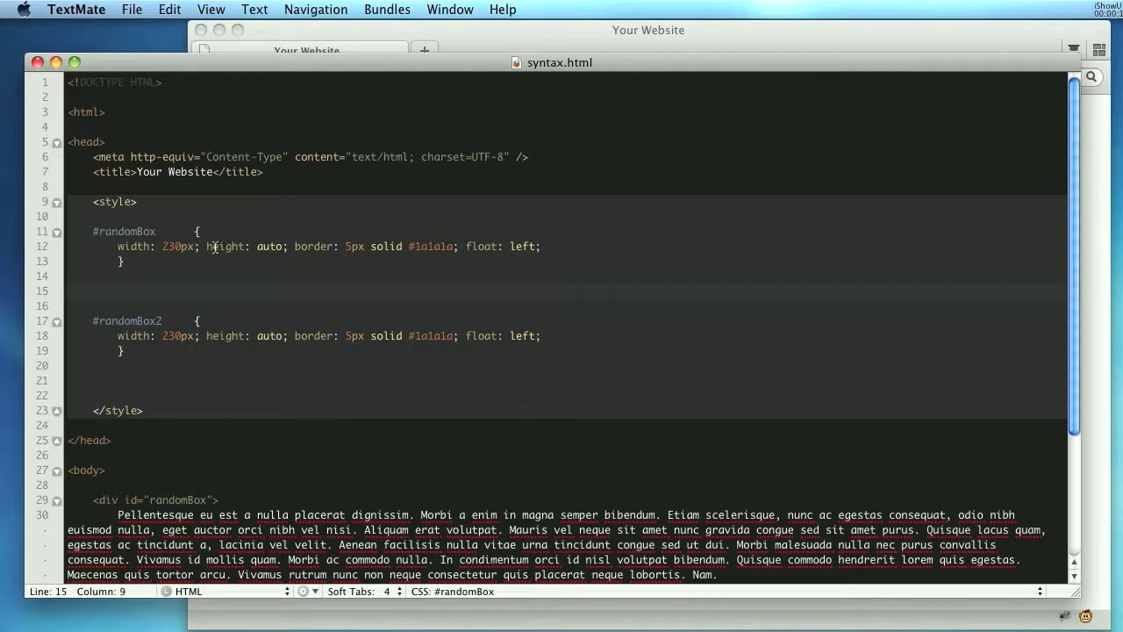
Step: Start editing the #randomBox rule, entering margin text with 15px and 20px values
left_click(278, 220)
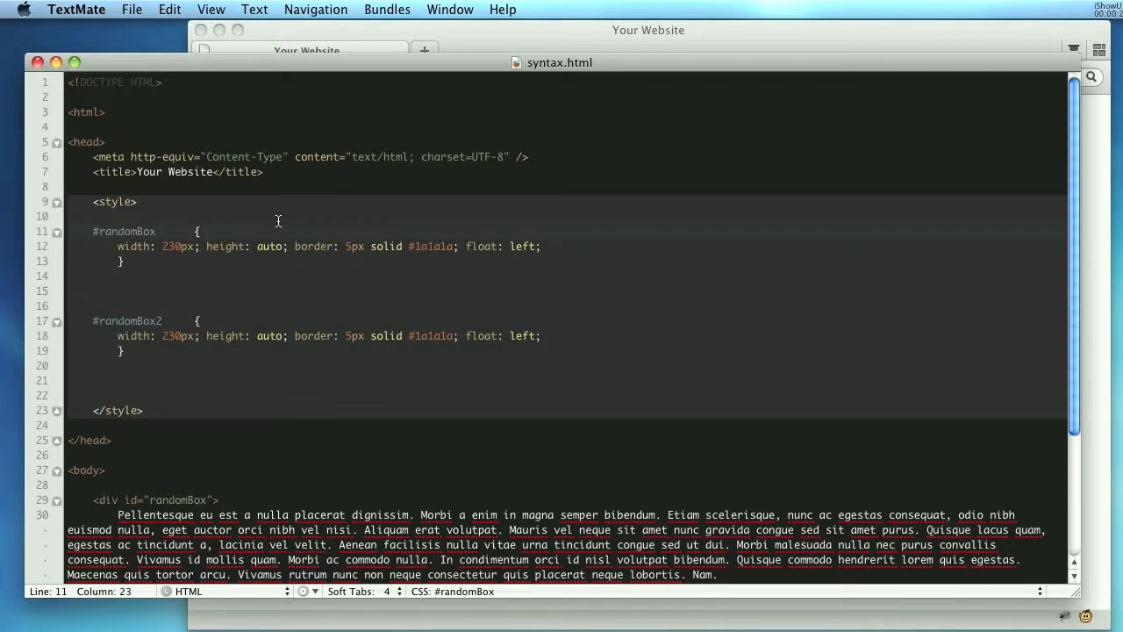
type("margin-top: ;")
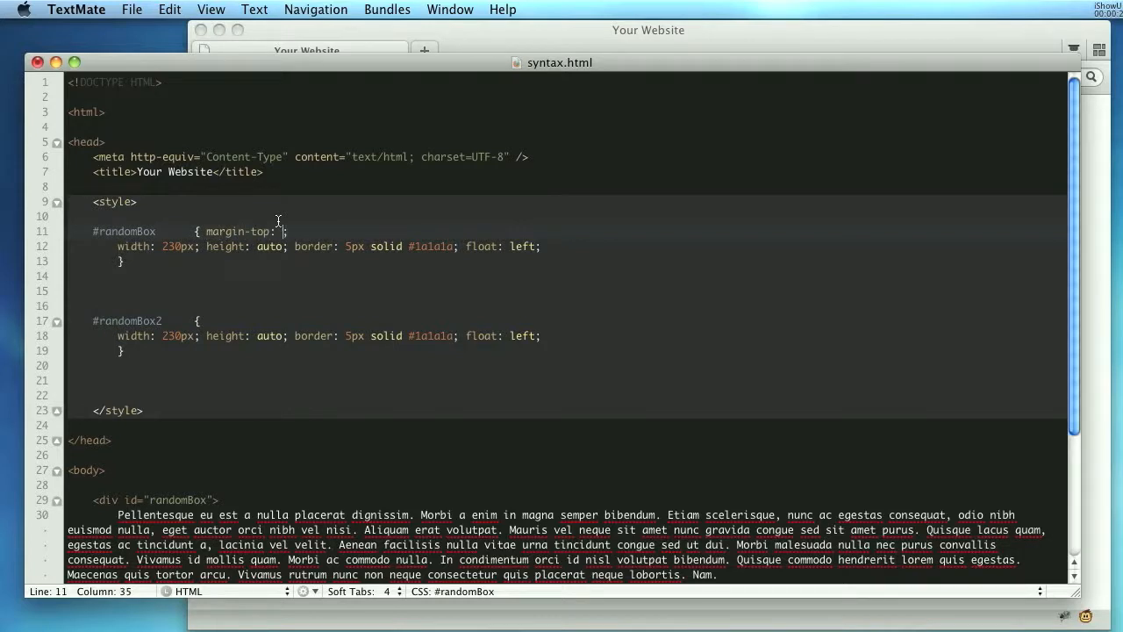
type("15px;")
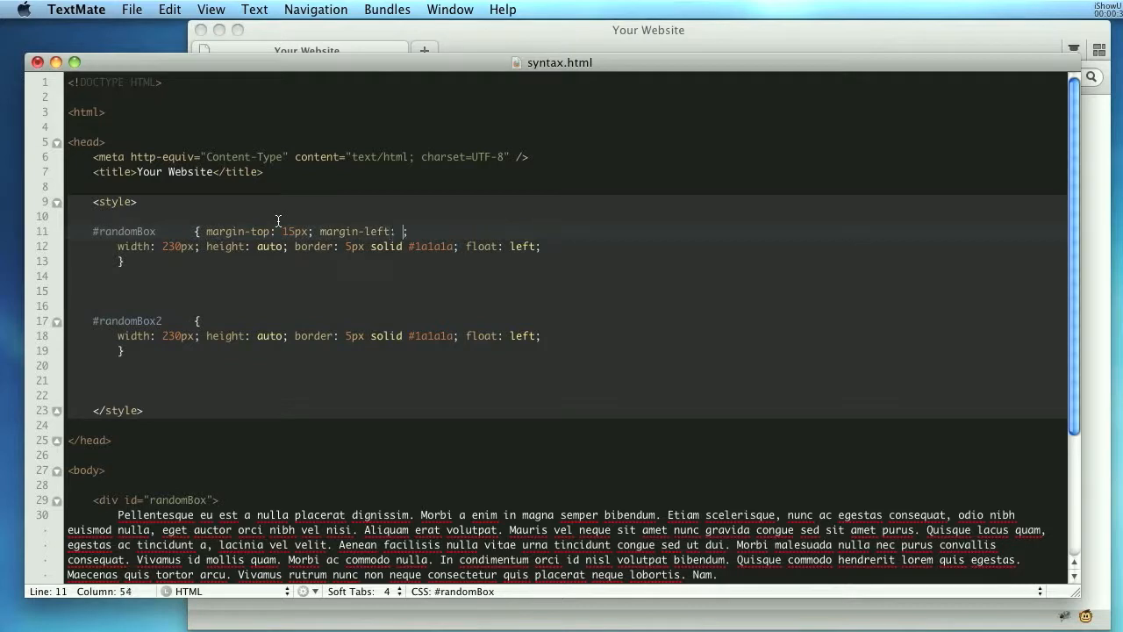
type("20px")
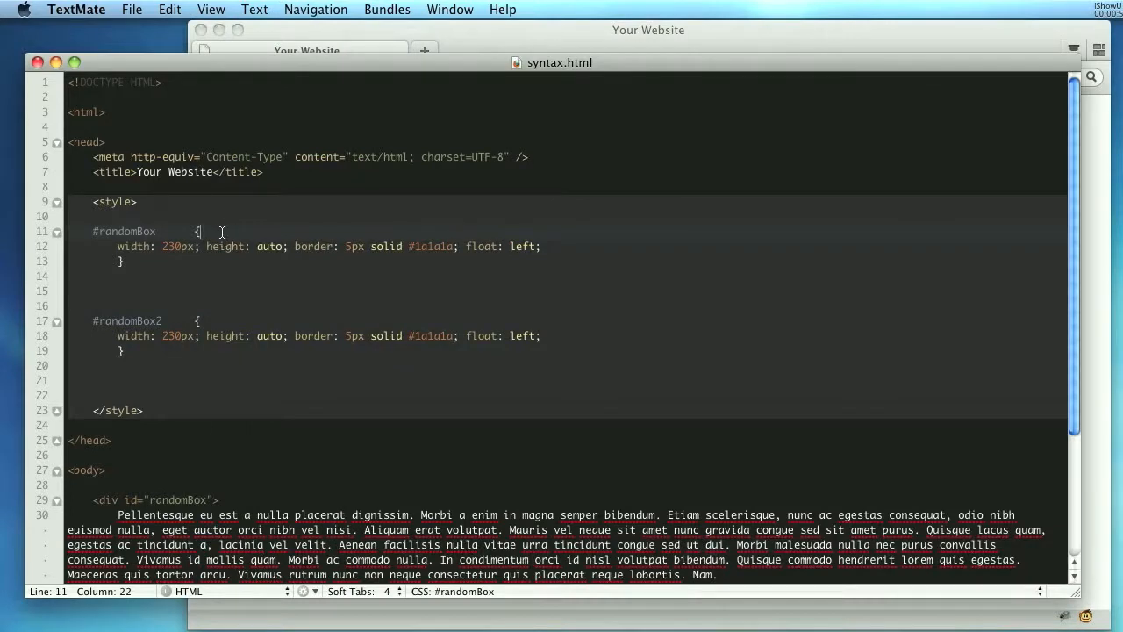
Step: Add padding: 15px to #randomBox, correcting the value with Backspace
type("padding:;")
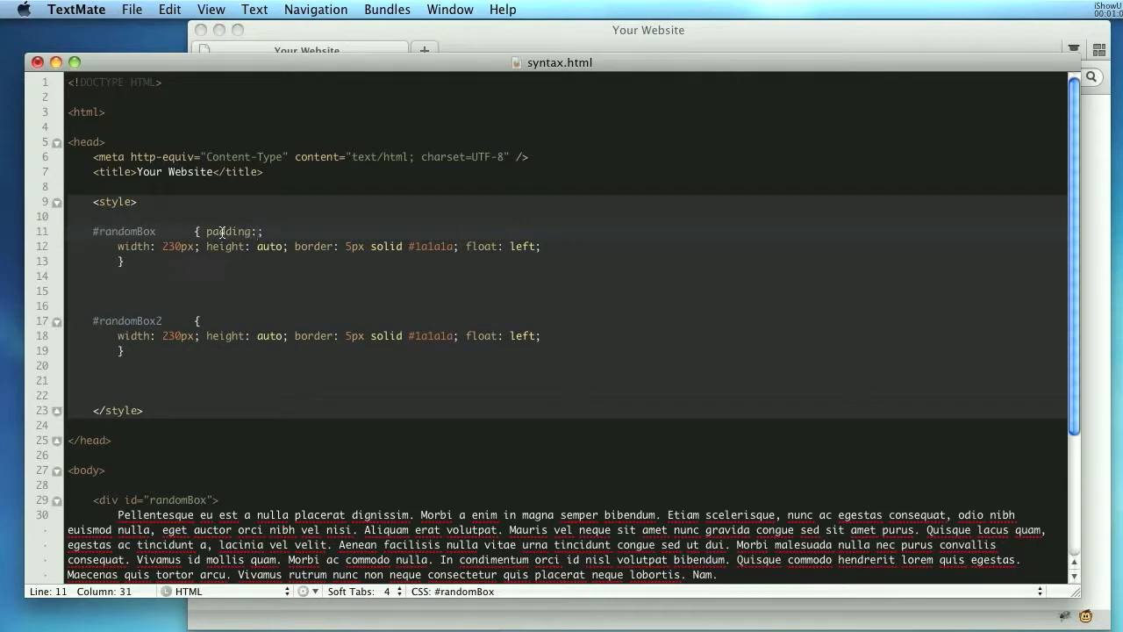
type("15")
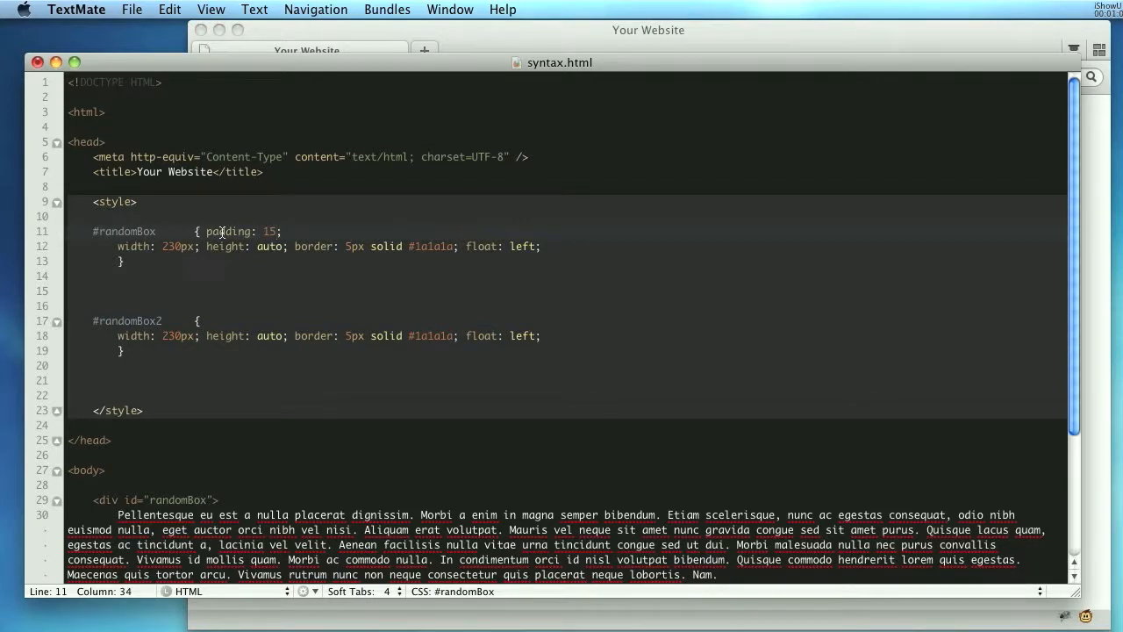
type("px")
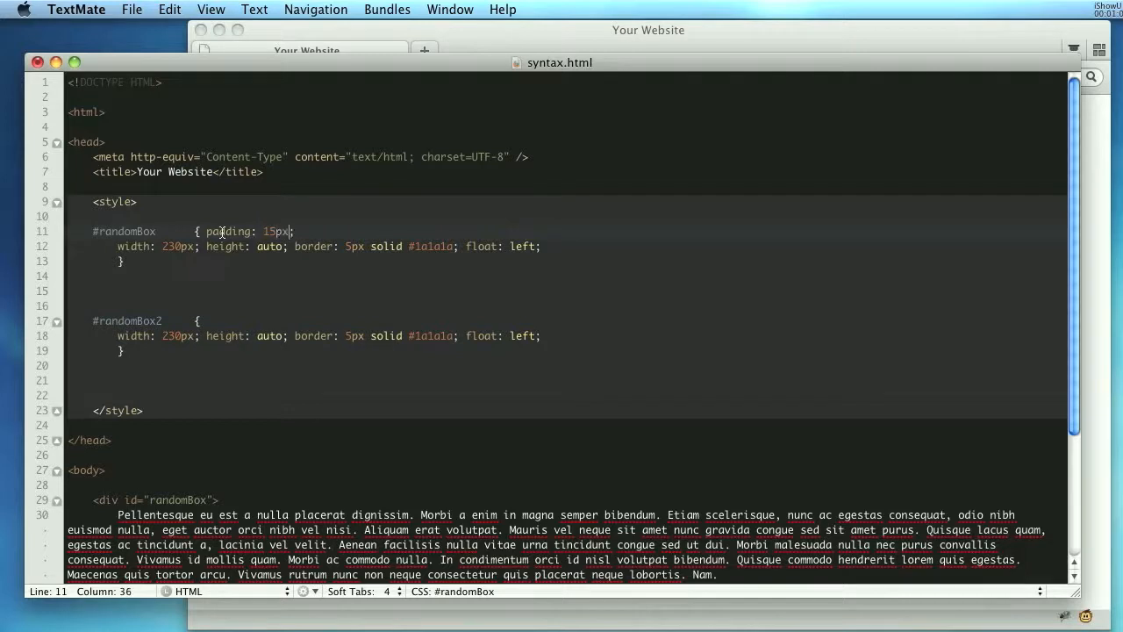
key("Backspace")
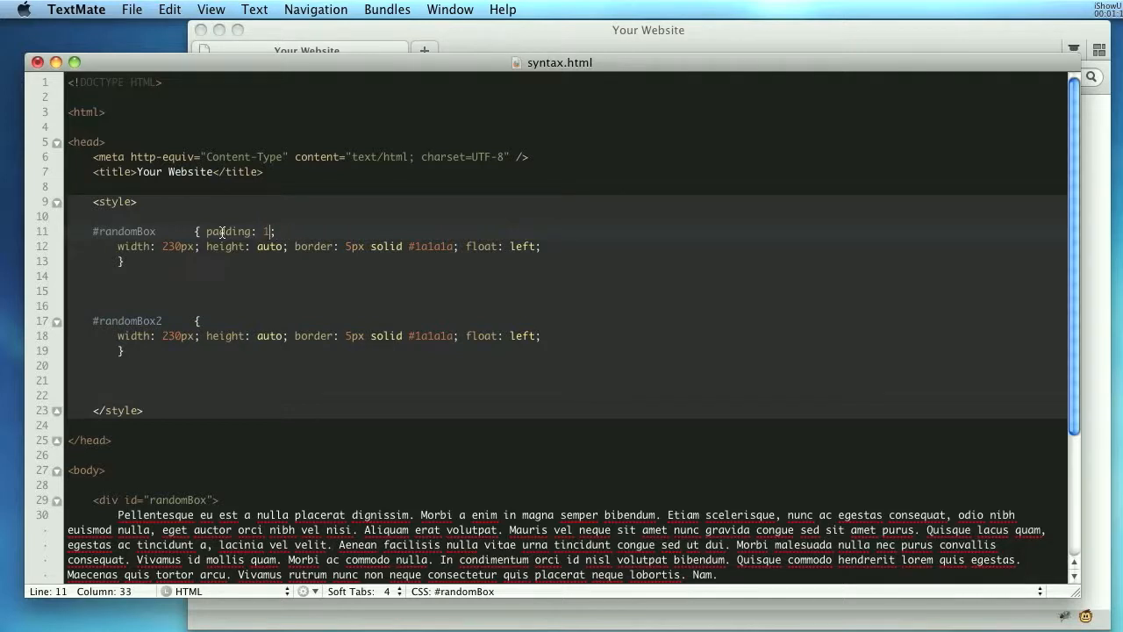
type("5px")
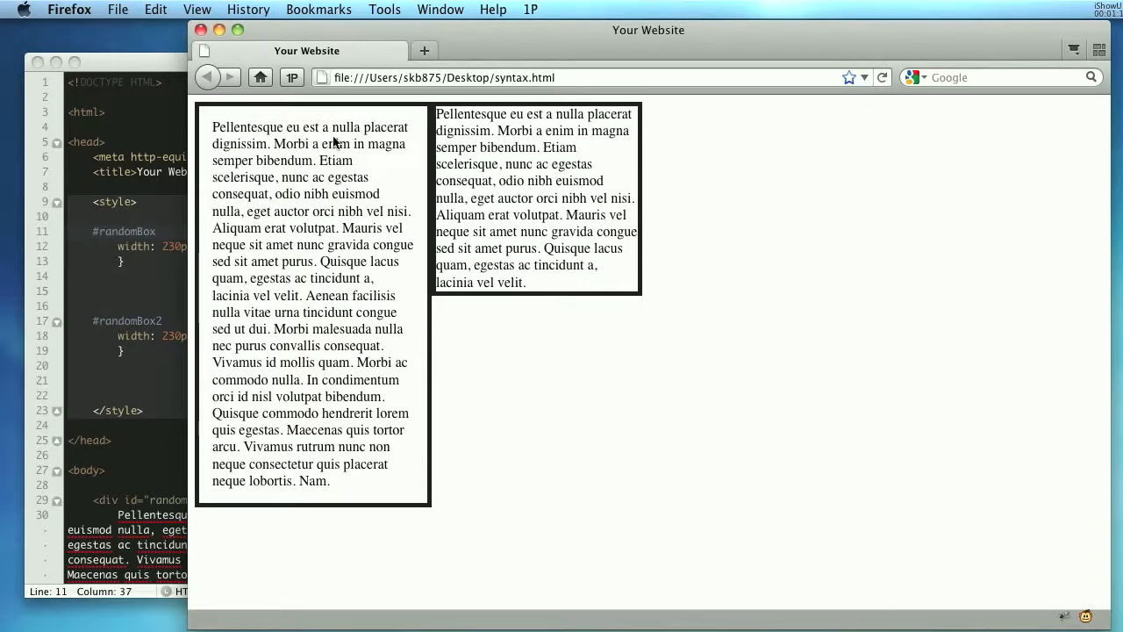
mouse_move(384, 362)
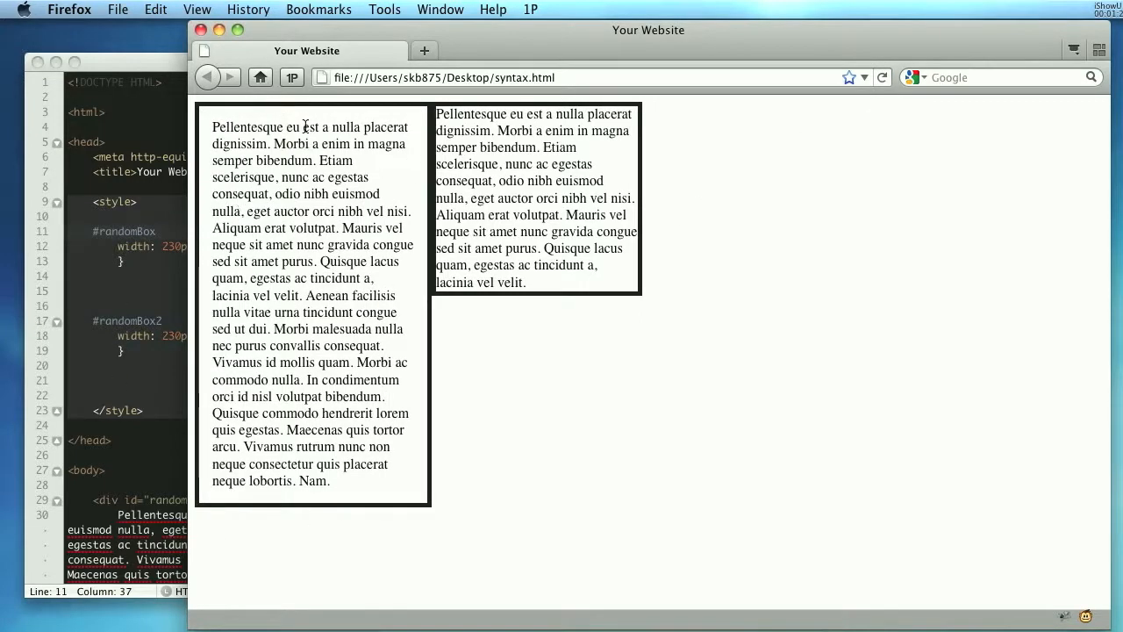
mouse_move(311, 507)
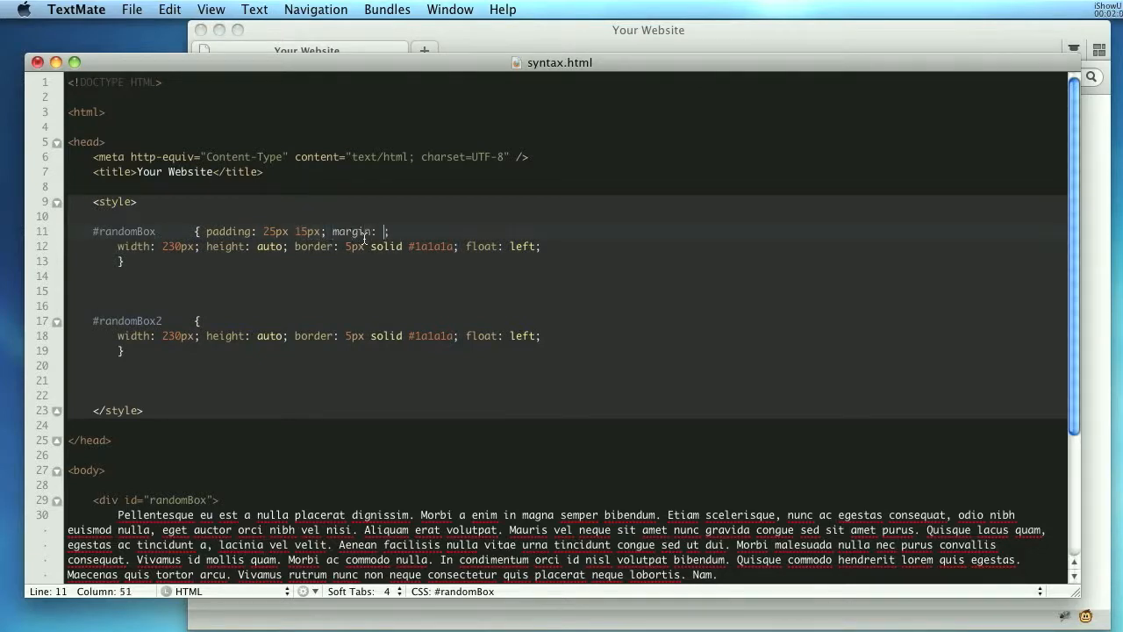
Step: Enter 0 auto as the #randomBox margin value and highlight auto
type("0 auto")
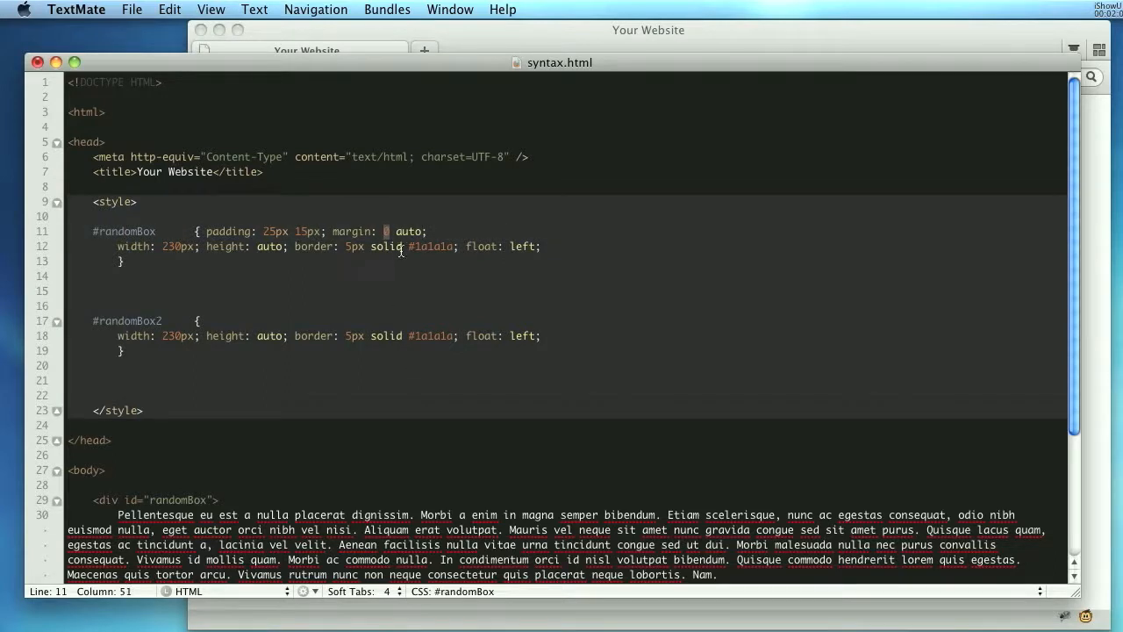
double_click(408, 230)
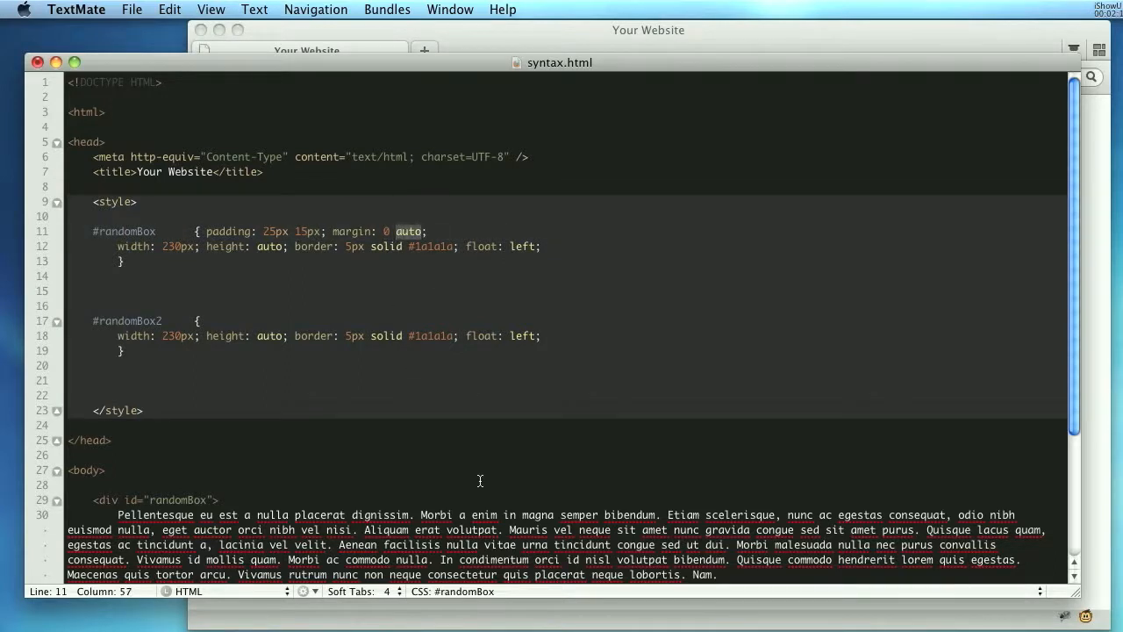
mouse_move(480, 400)
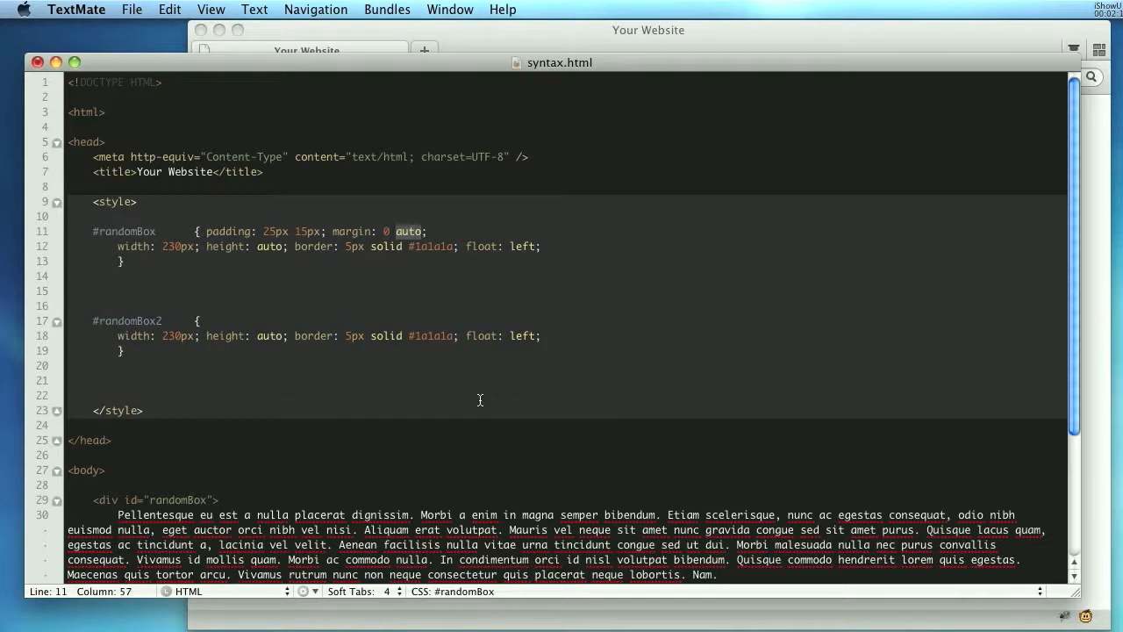
mouse_move(454, 271)
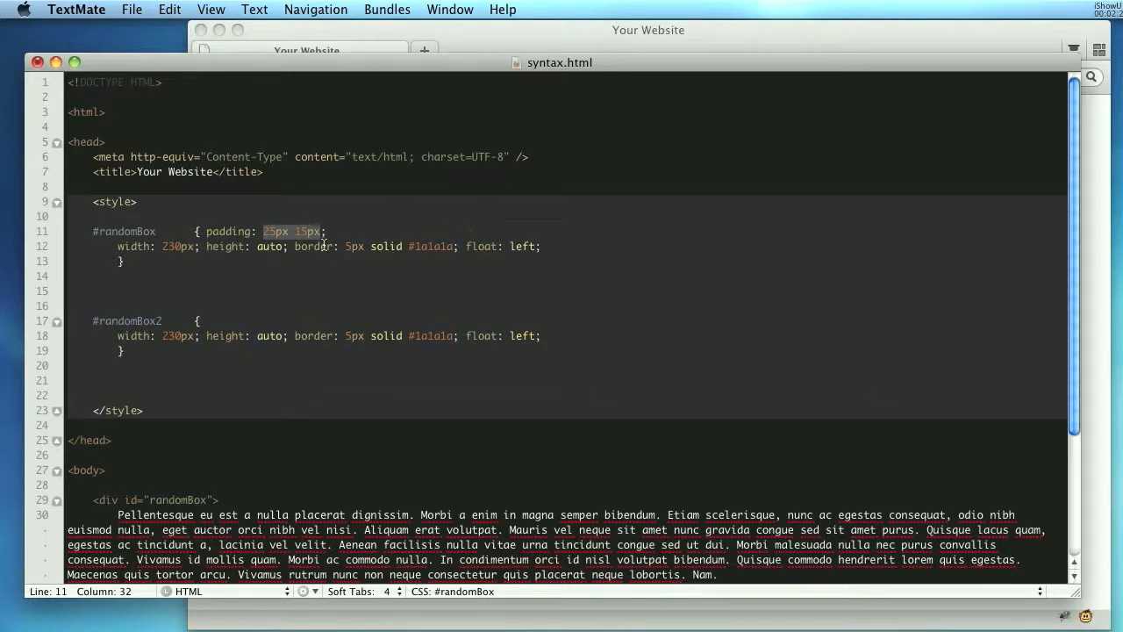
mouse_move(443, 204)
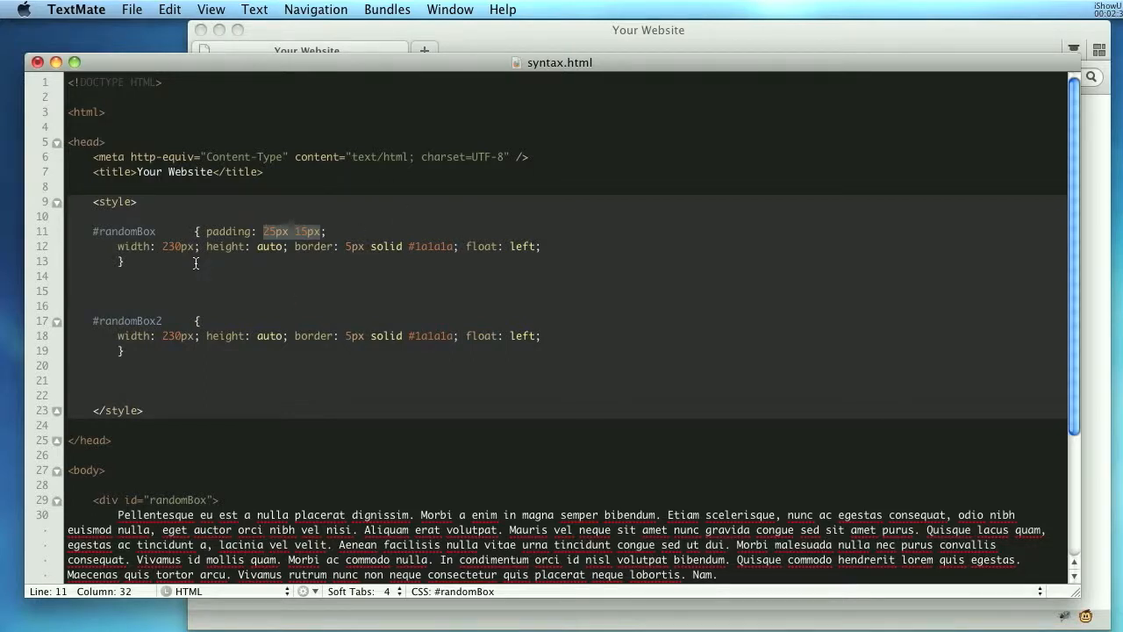
Step: Replace the #randomBox padding with the four values 10px 15px 40px 25px
type("10px")
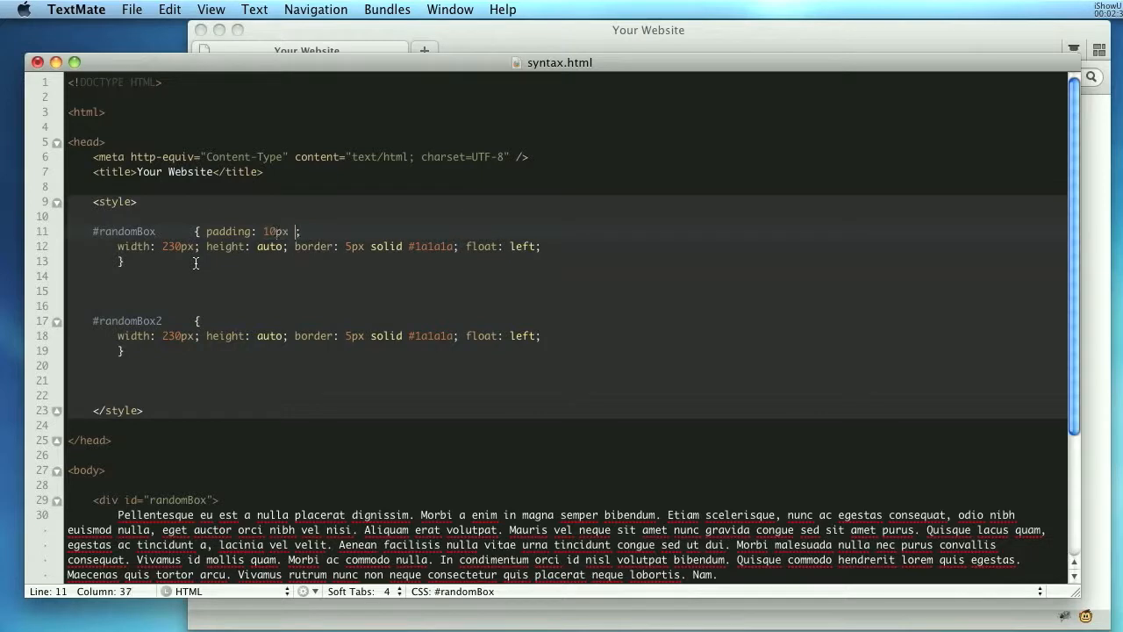
type("15px")
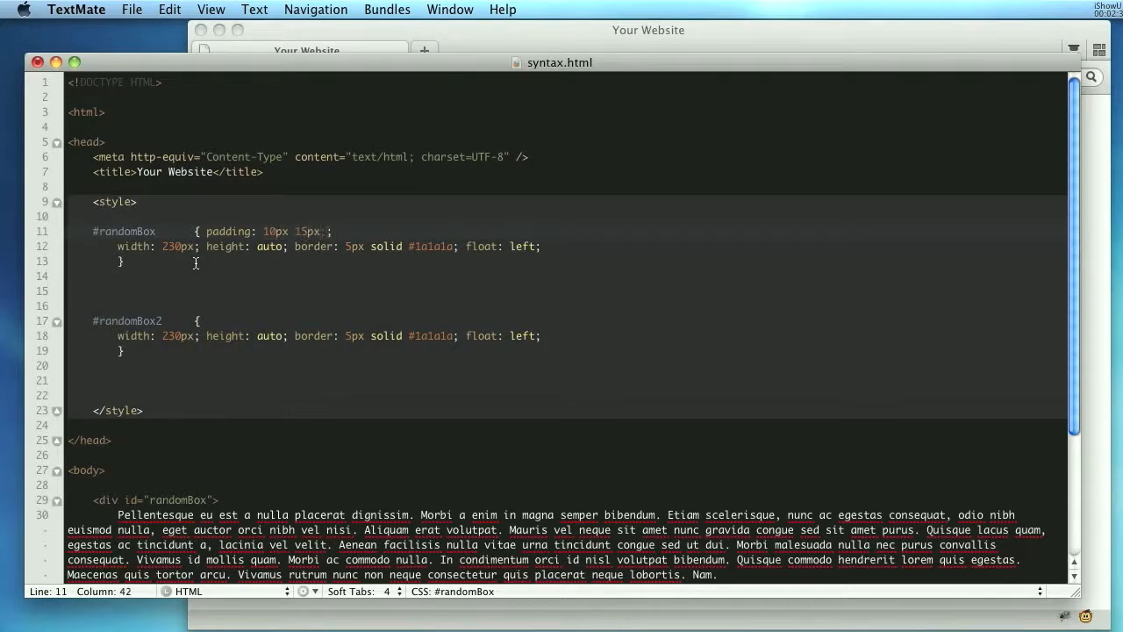
type("40px")
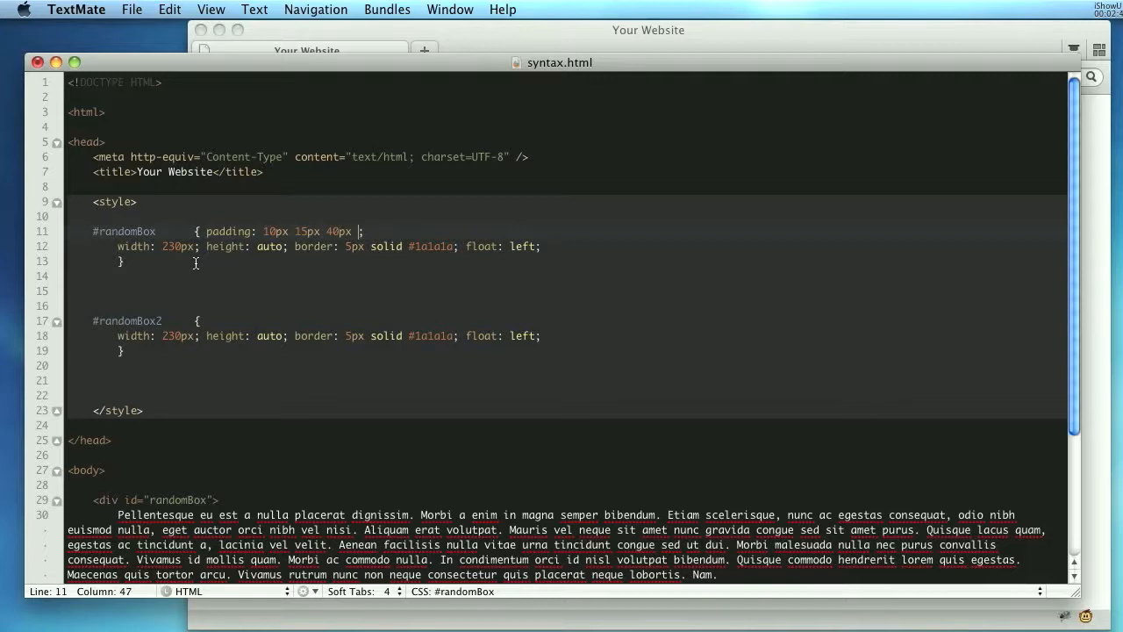
type("25")
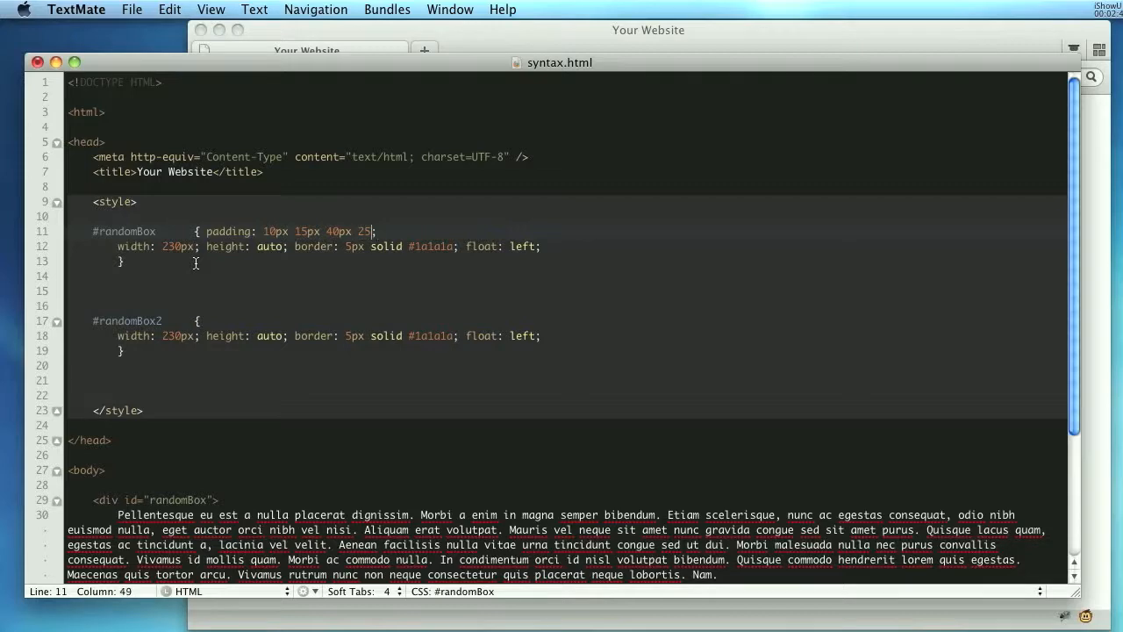
type("px")
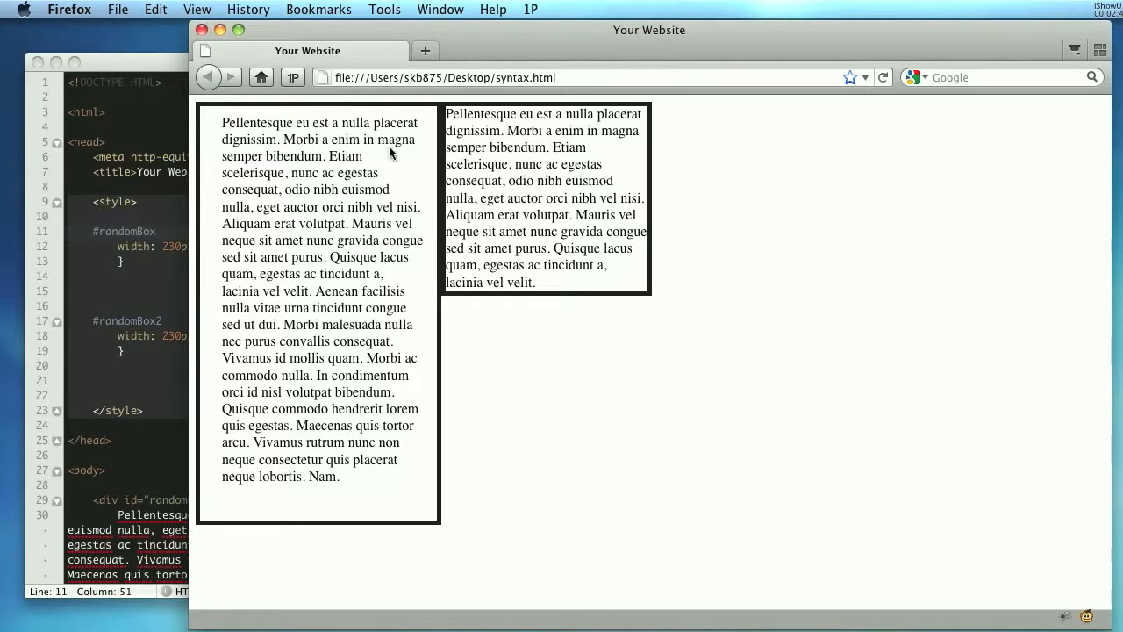
mouse_move(175, 209)
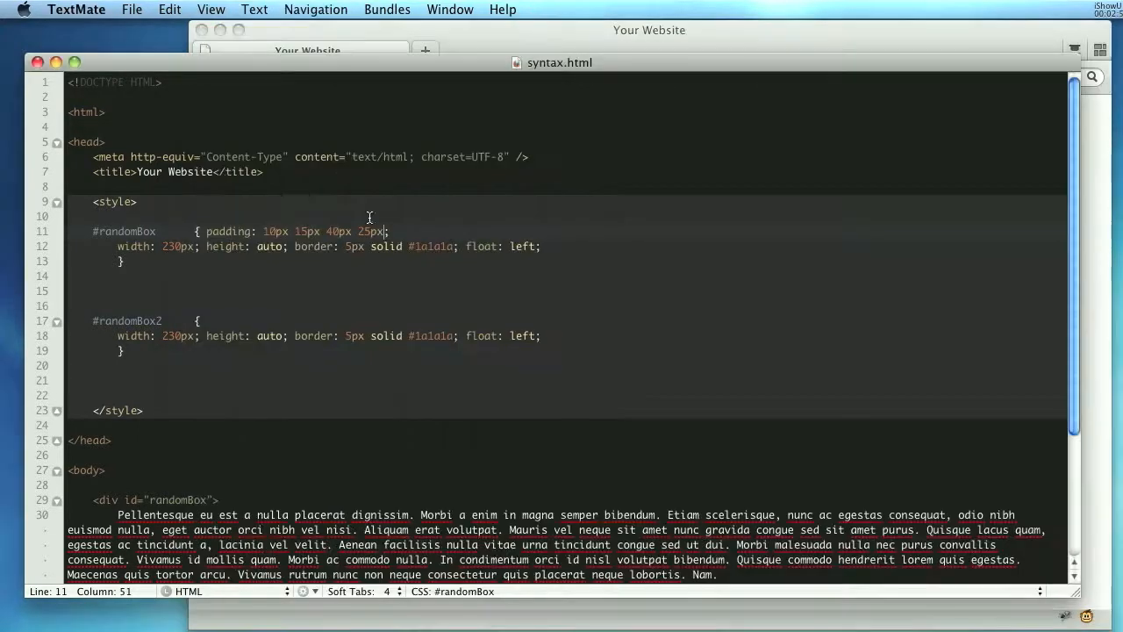
Step: Add margin: 25px 15px 0px 67px after the #randomBox padding
type("margin: ;")
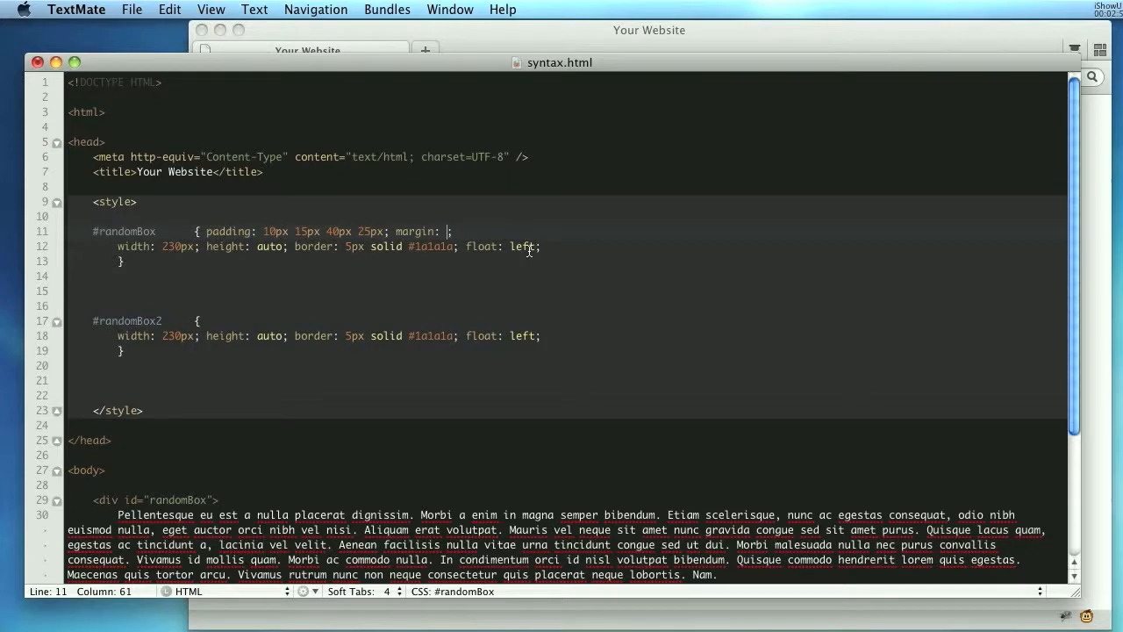
type("25px")
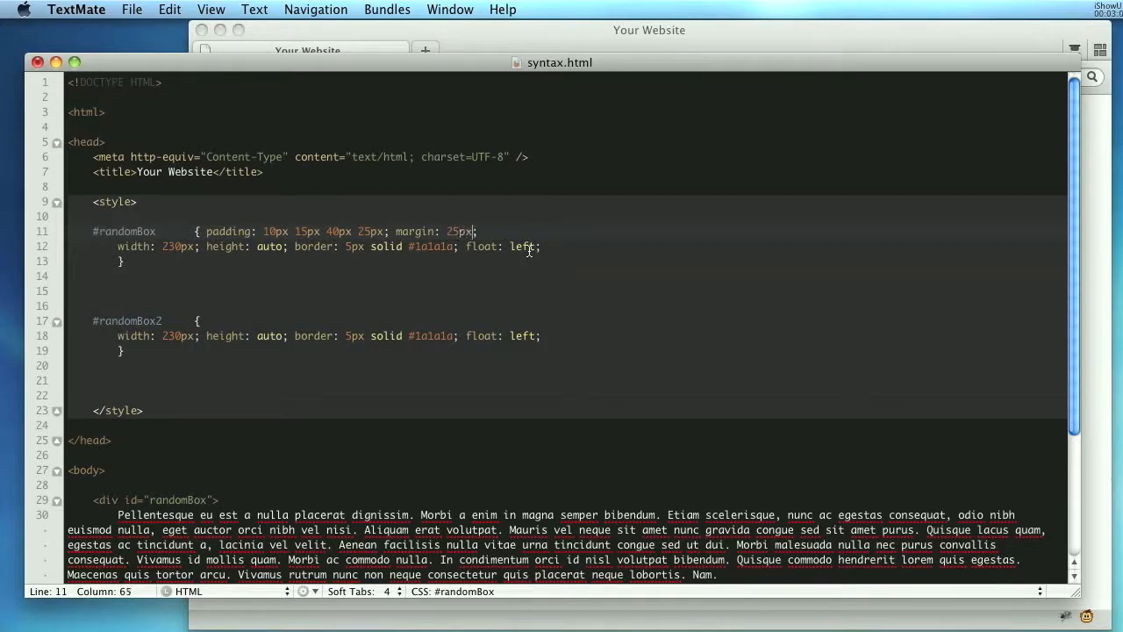
type("15px")
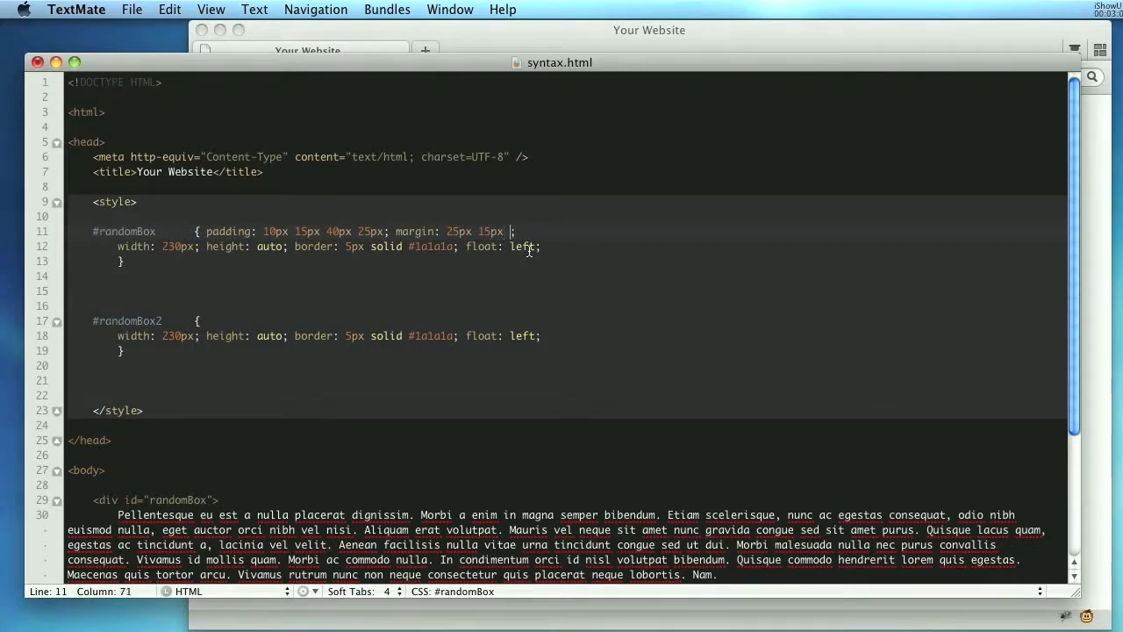
type("0")
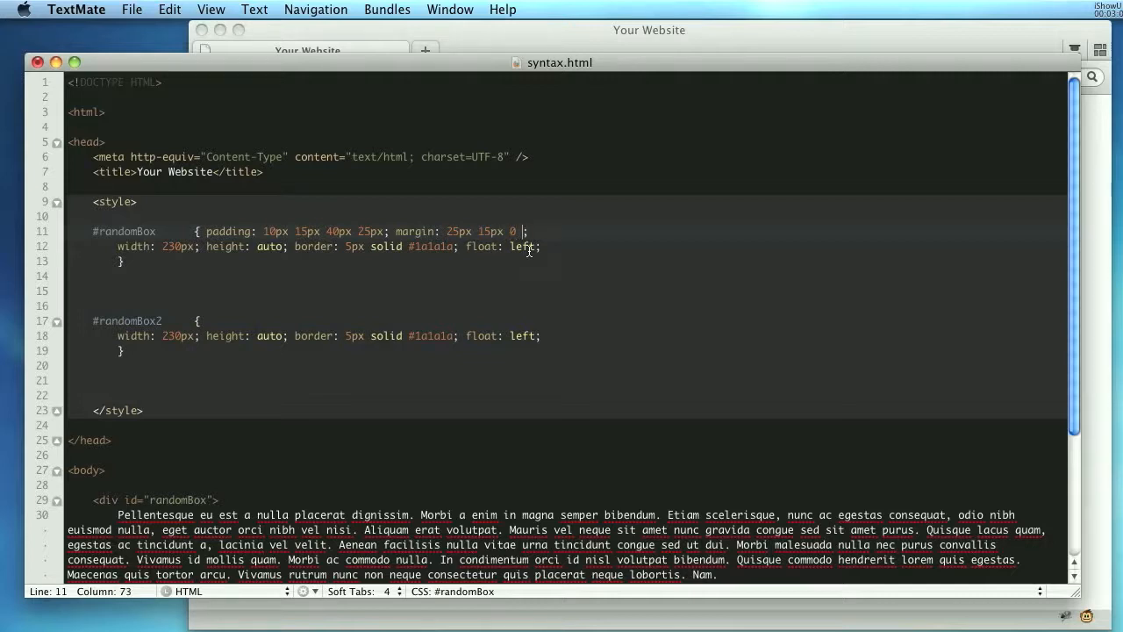
type("67")
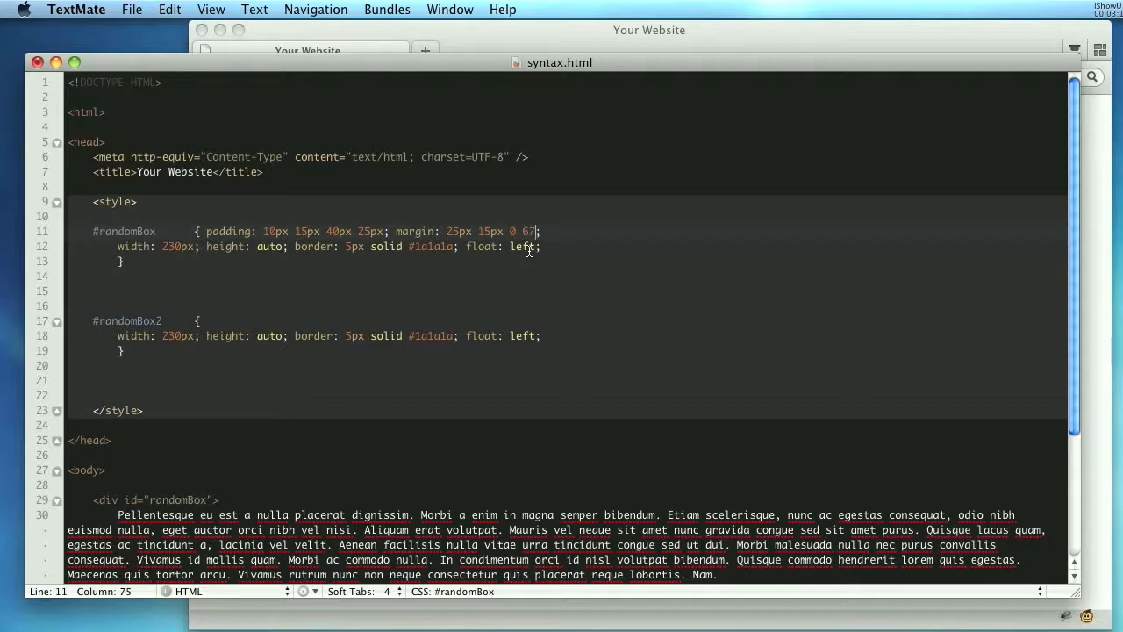
type("px")
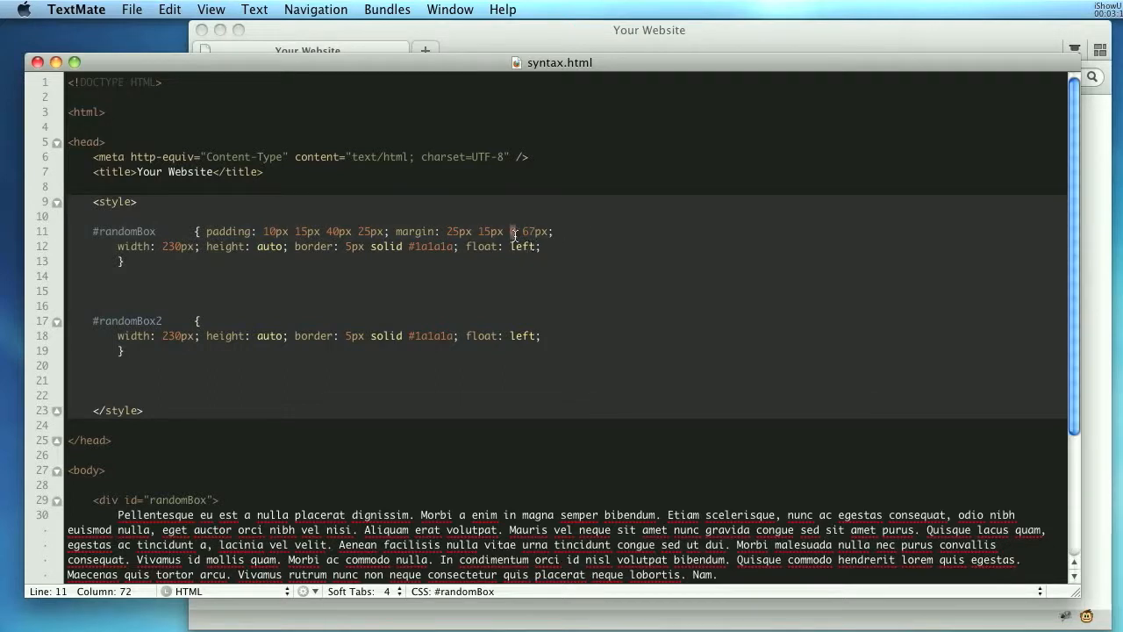
type("px")
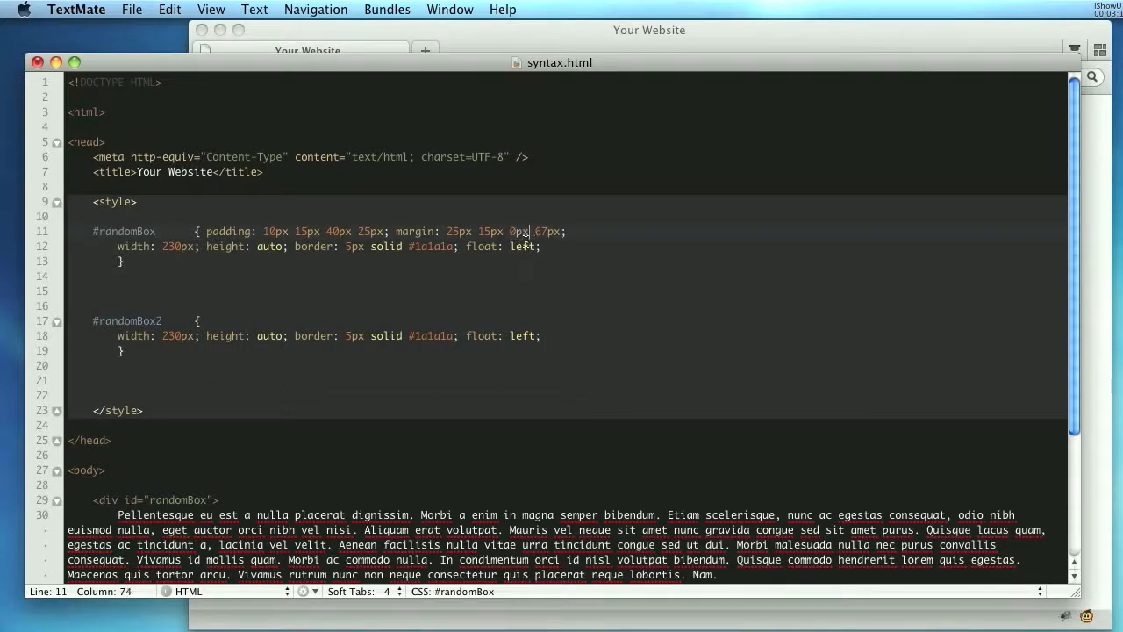